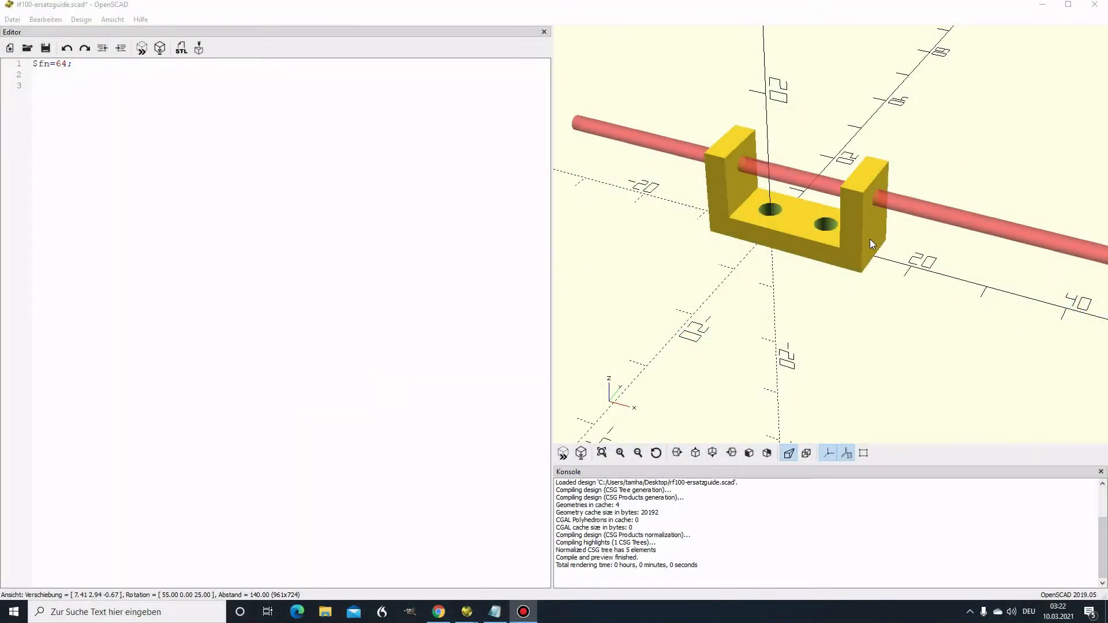
mouse_move(801, 217)
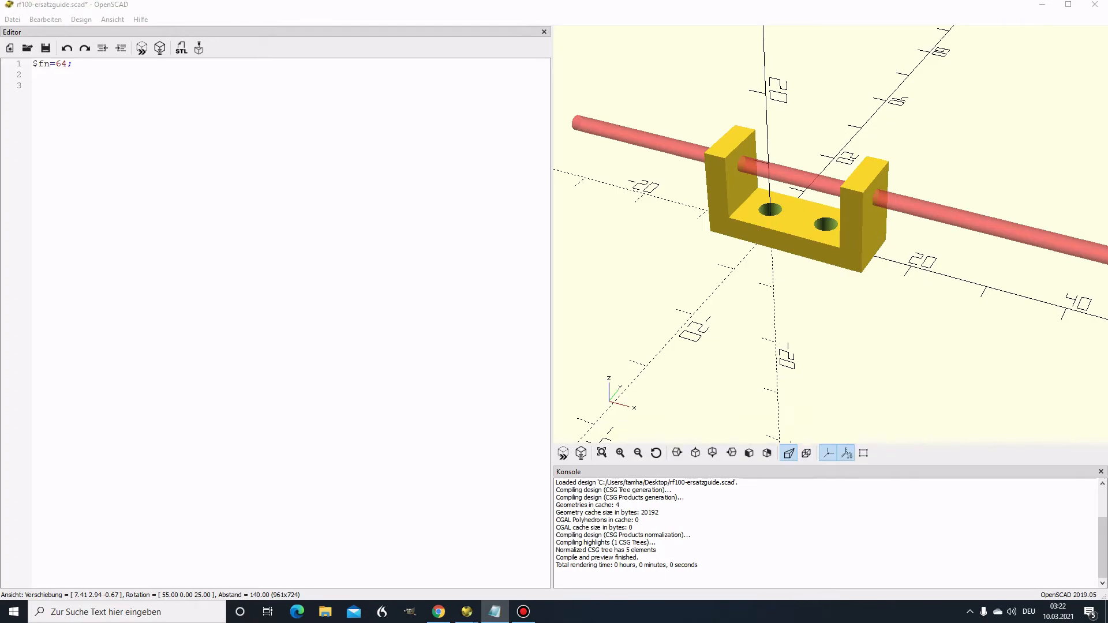
Step: Add two 3.1 mm hole cylinders and a #-highlighted horizontal rod, previewing, then wrap them in union()
type("translate([8.1,0,-1])cylinder(h=20, d=3.1);")
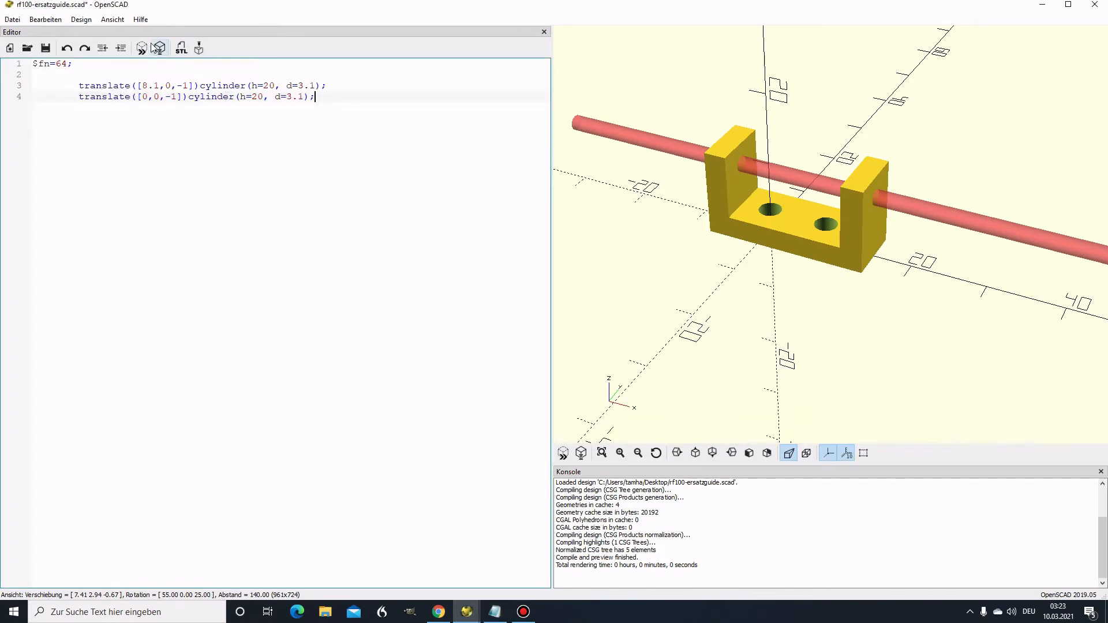
left_click(141, 47)
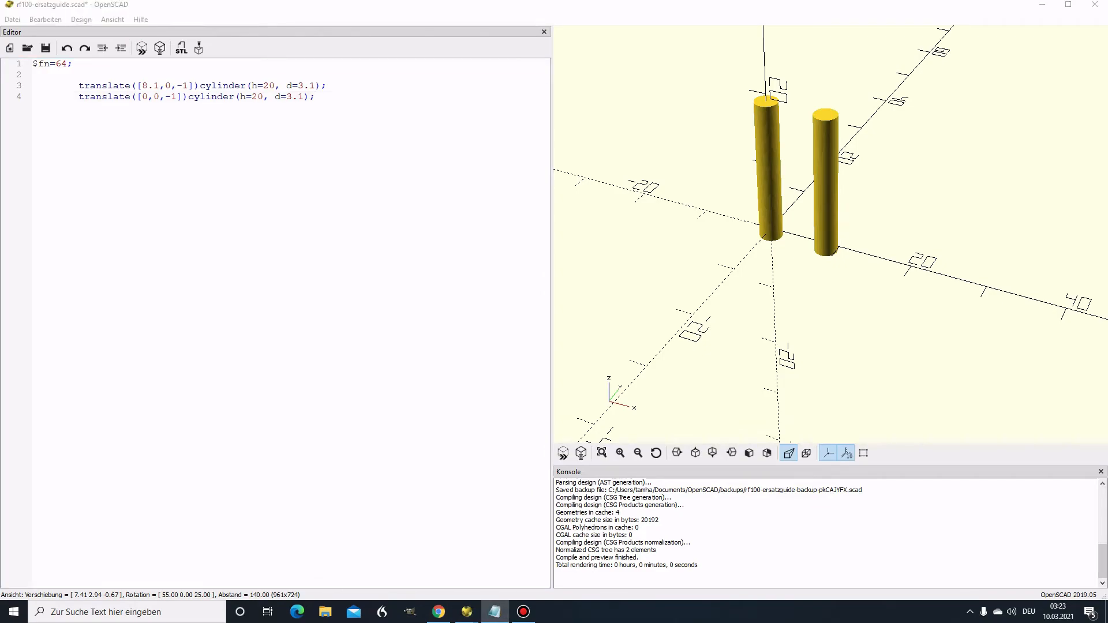
mouse_move(298, 150)
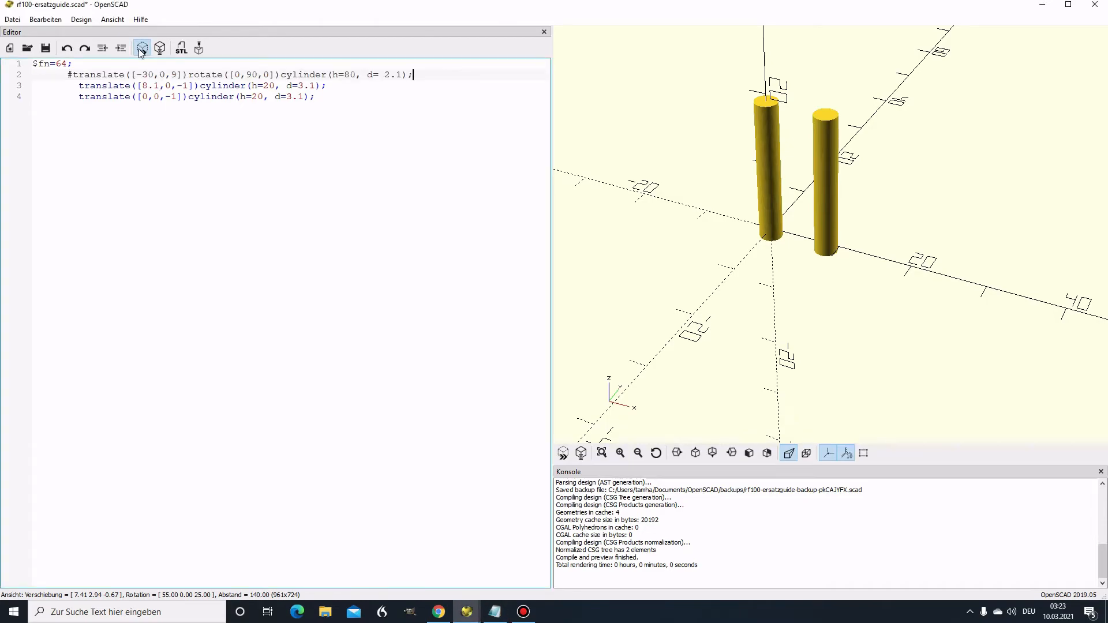
left_click(141, 47)
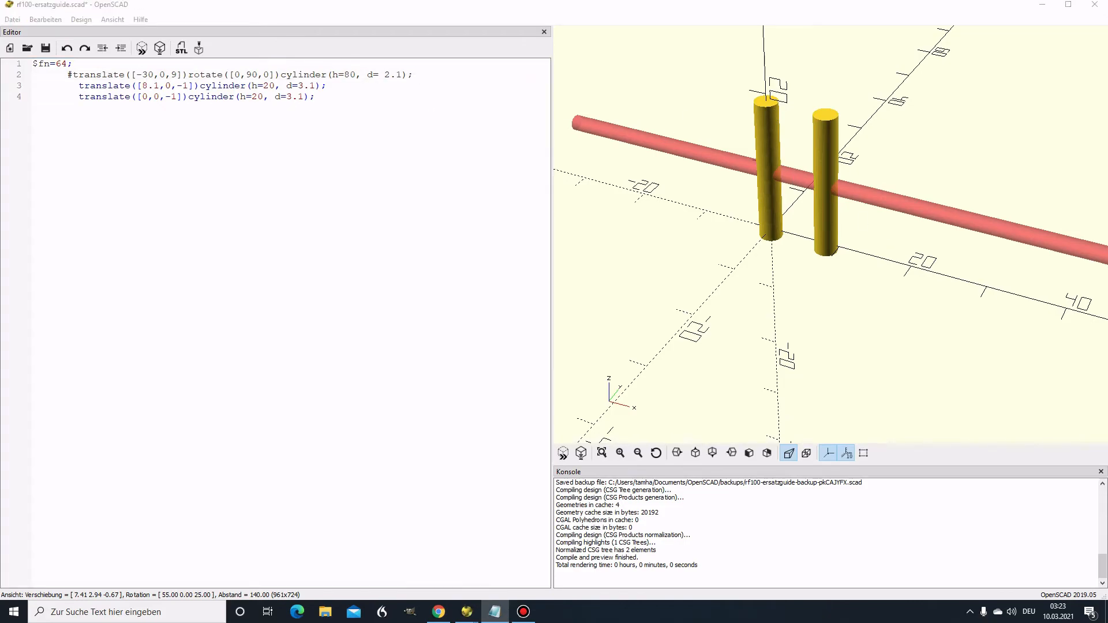
left_click(72, 64)
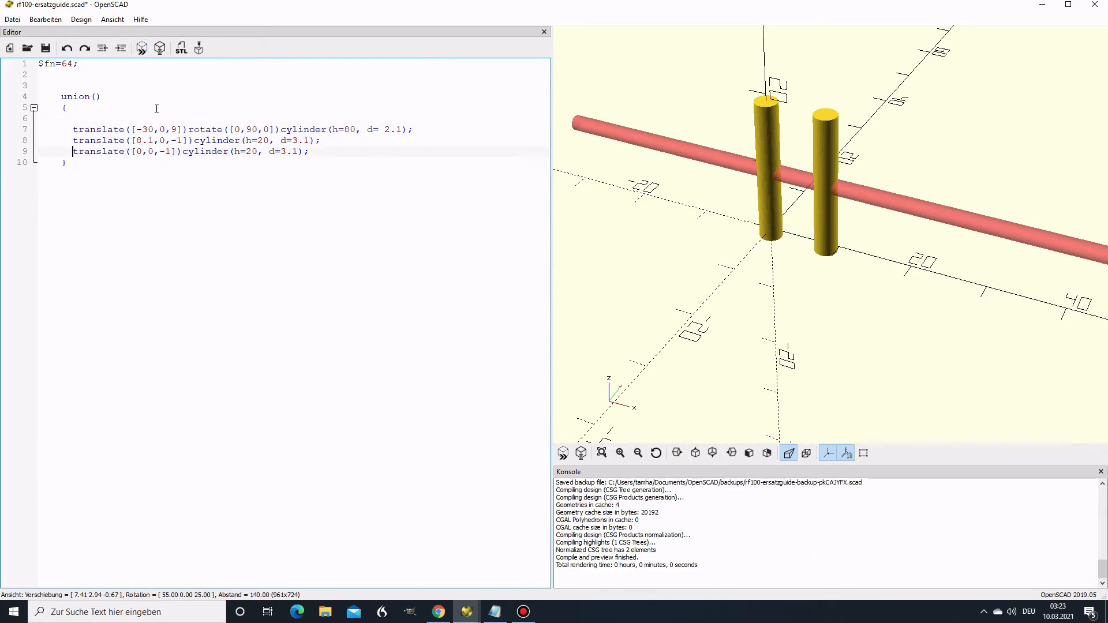
Step: Wrap the cylinders in module holes() and preview three translated cubes inside difference()
key("F5")
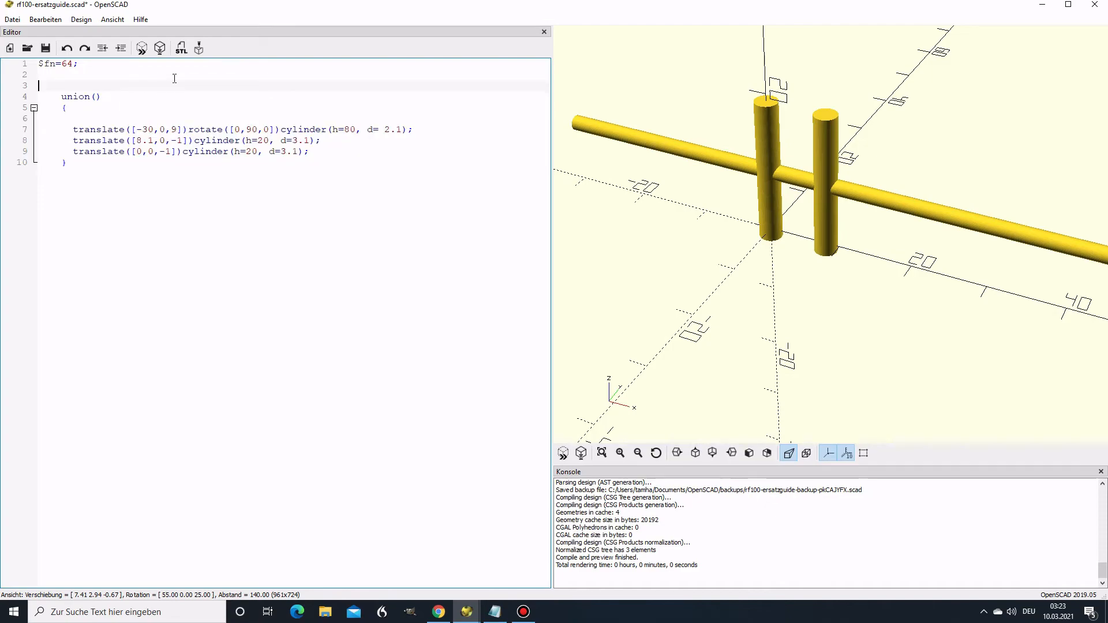
type("module")
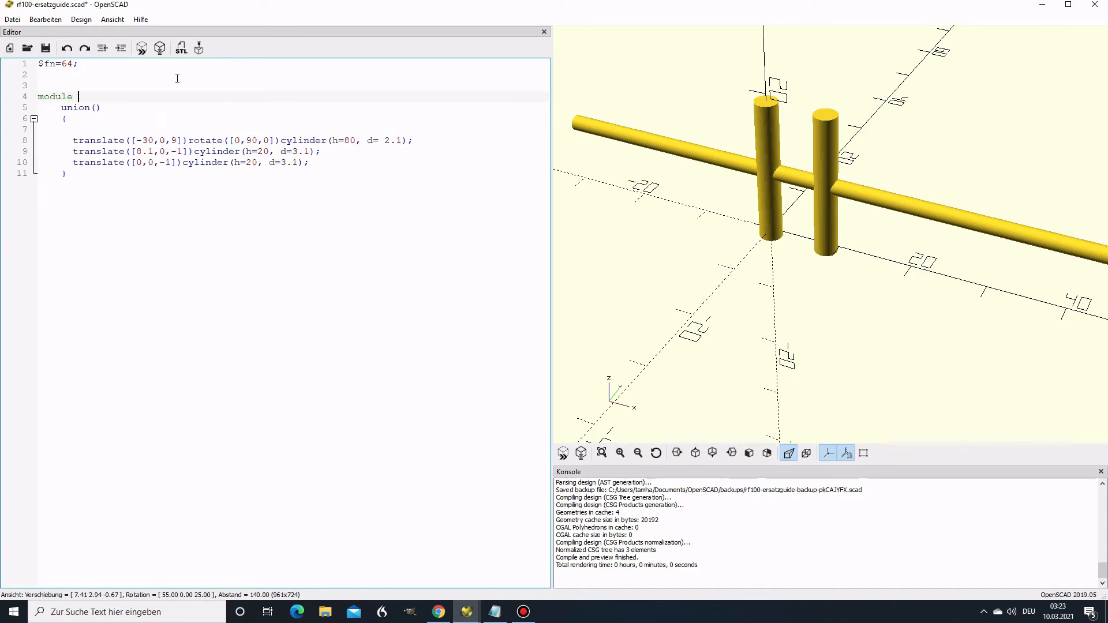
type("holes(){")
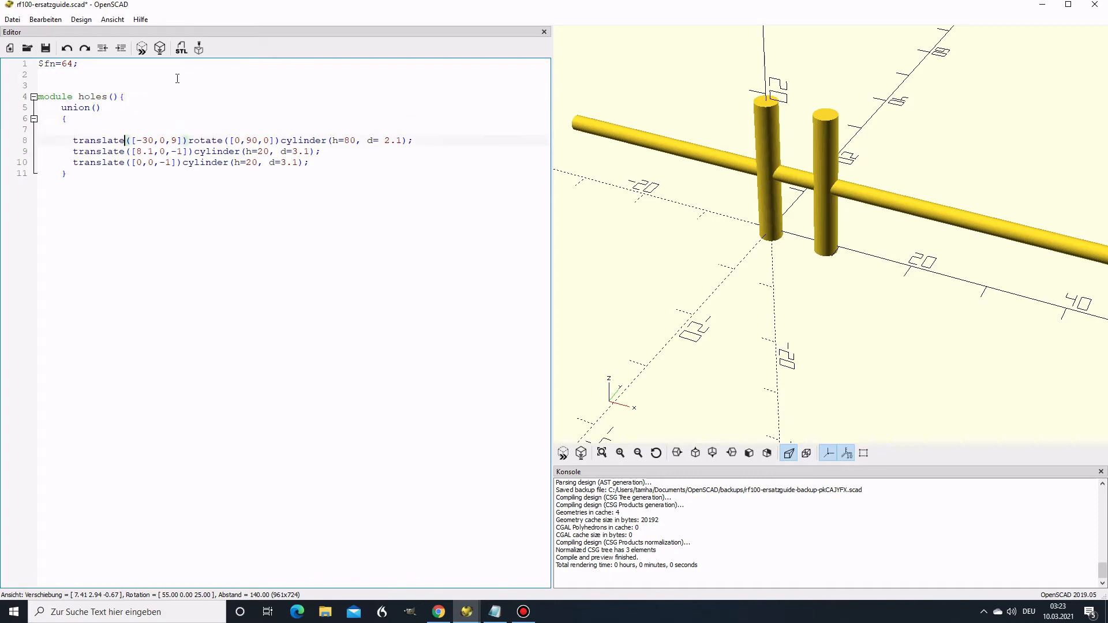
left_click(141, 47)
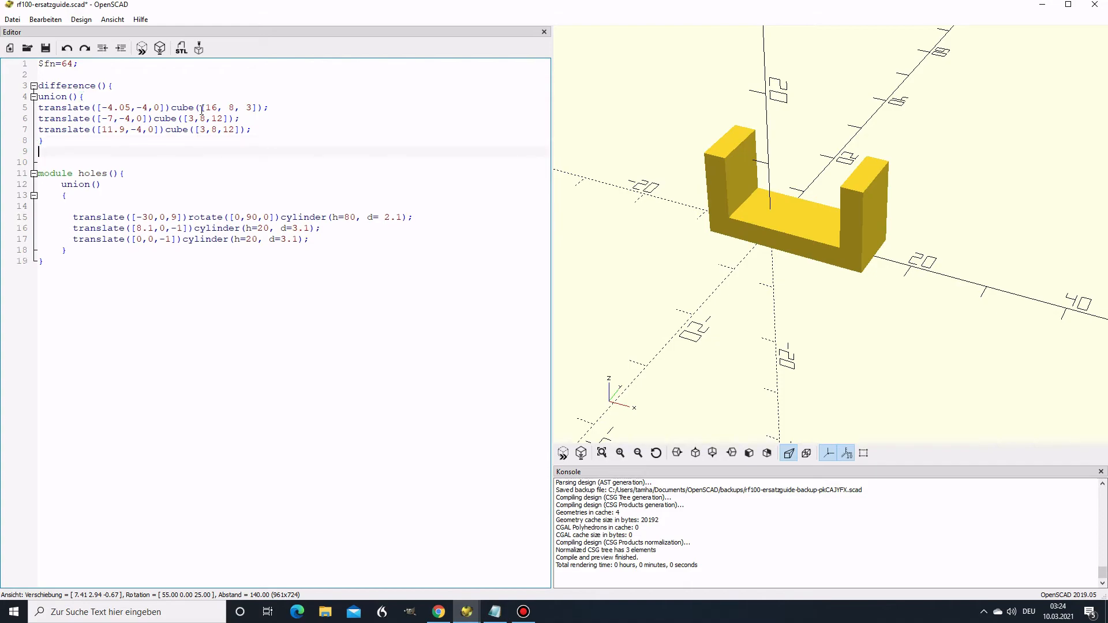
Step: Call holes(); after the cube union and preview the bracket with holes cut
type("holes();")
type("}")
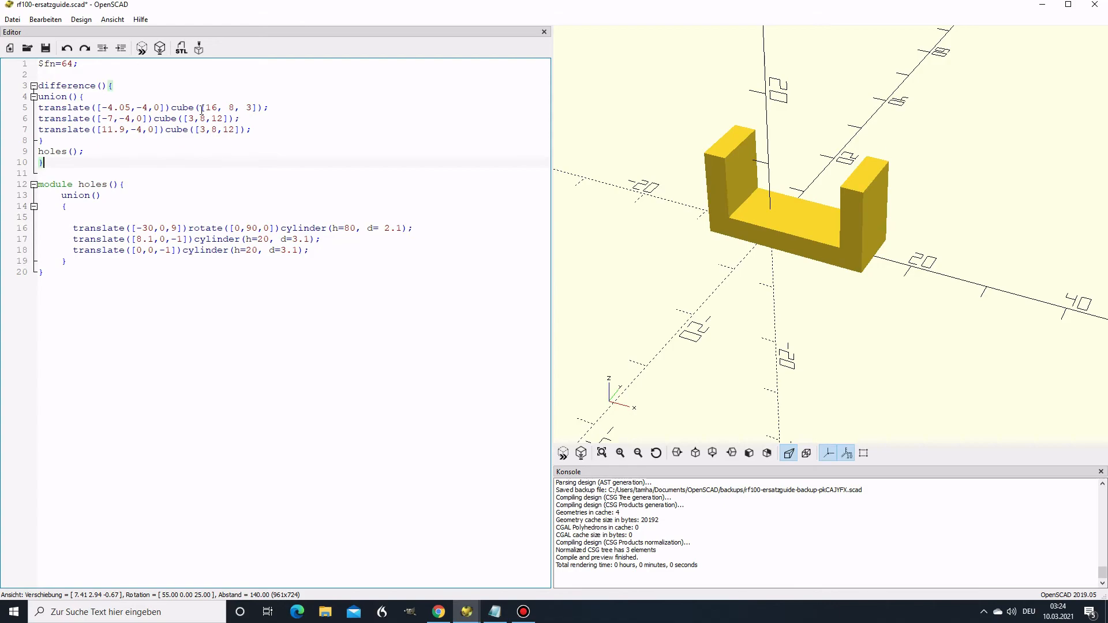
left_click(141, 48)
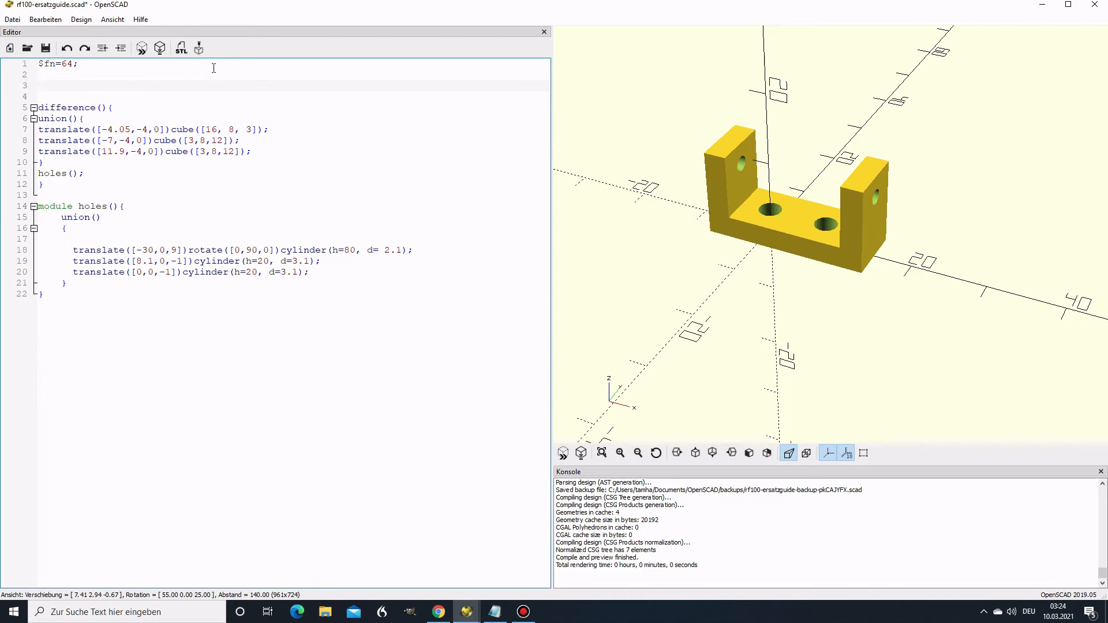
Step: Add holeDia = 3.2 at the top and use d=holeDia in both hole cylinders
type("gc")
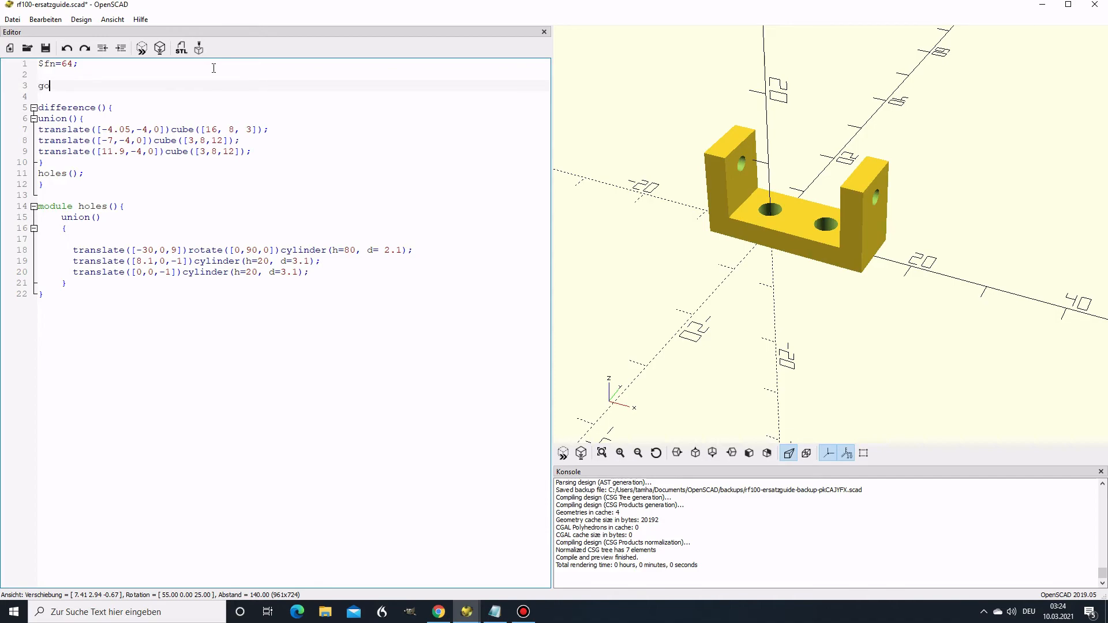
key("BackSpace")
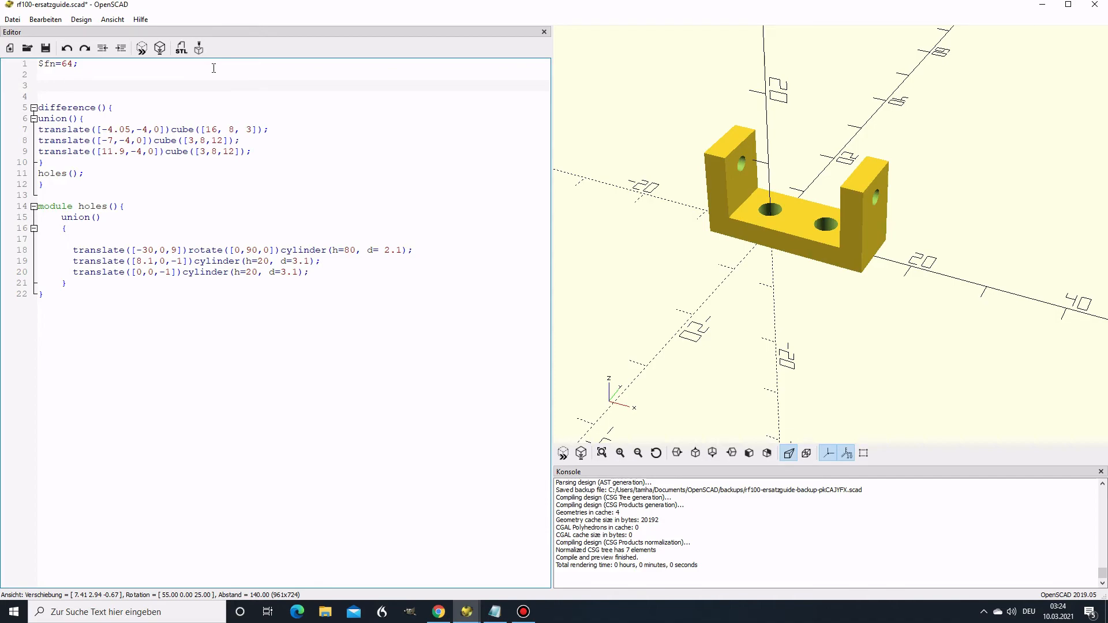
type("holeDia = 3;")
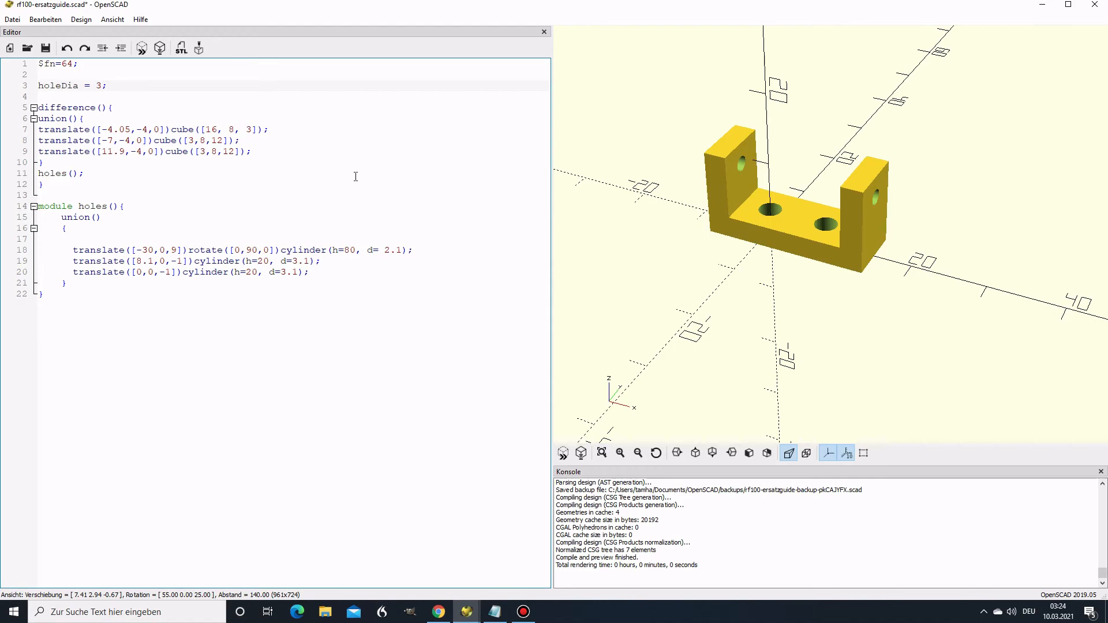
double_click(58, 86)
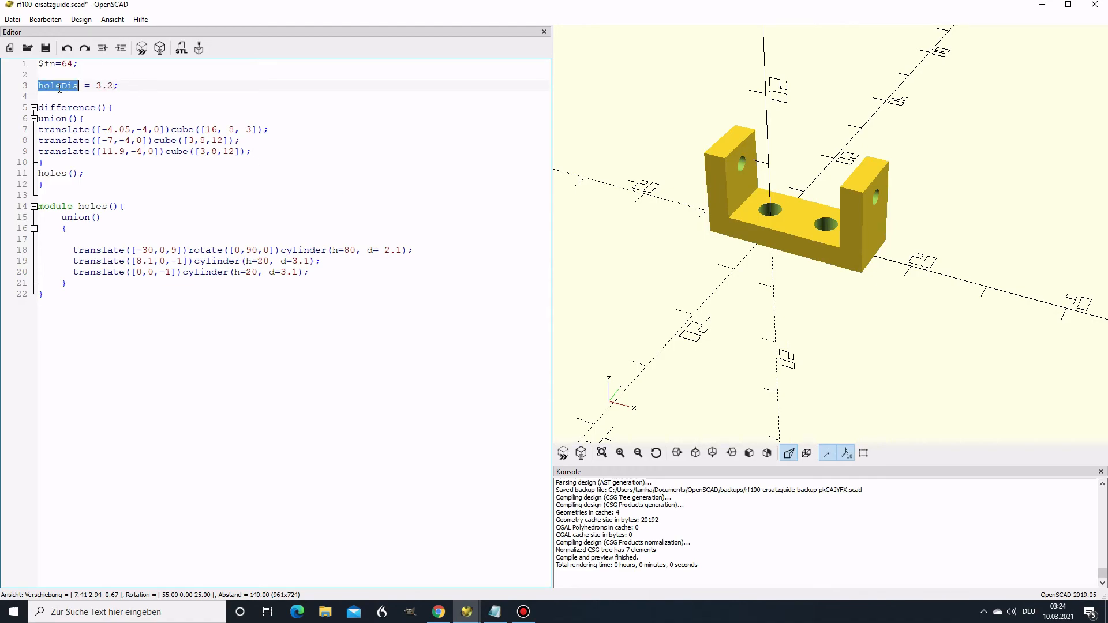
left_click(290, 260)
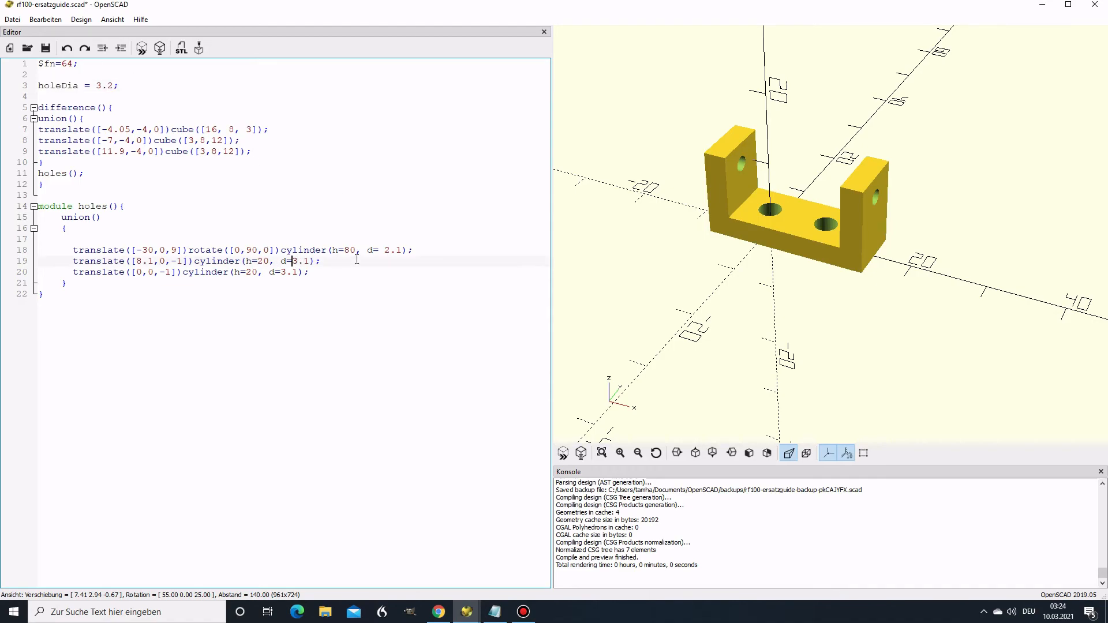
type("holeDia")
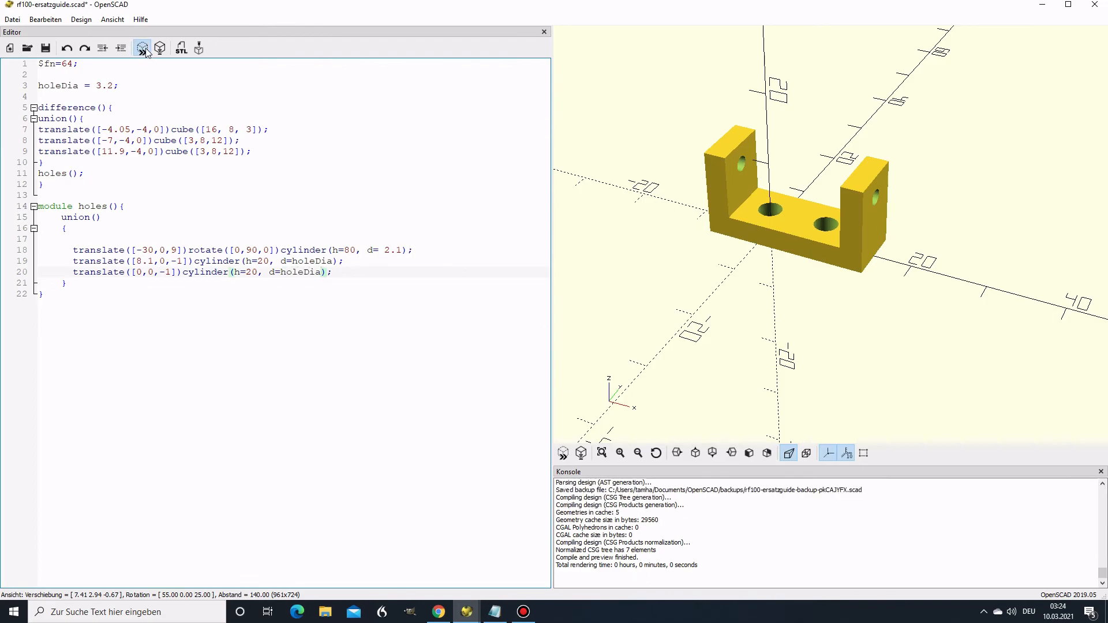
left_click(103, 85)
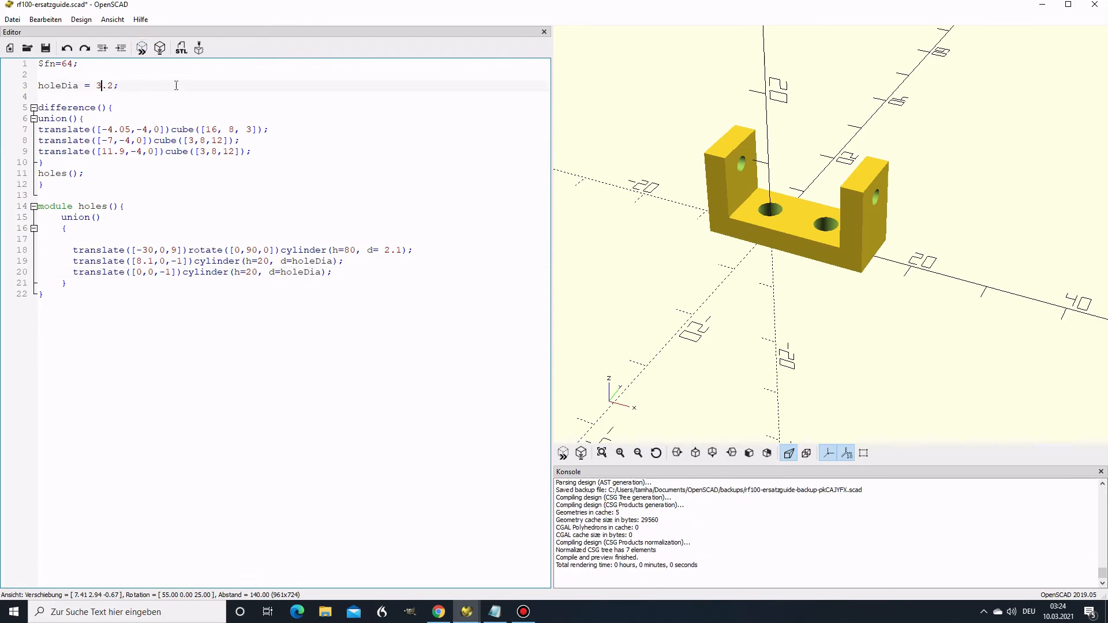